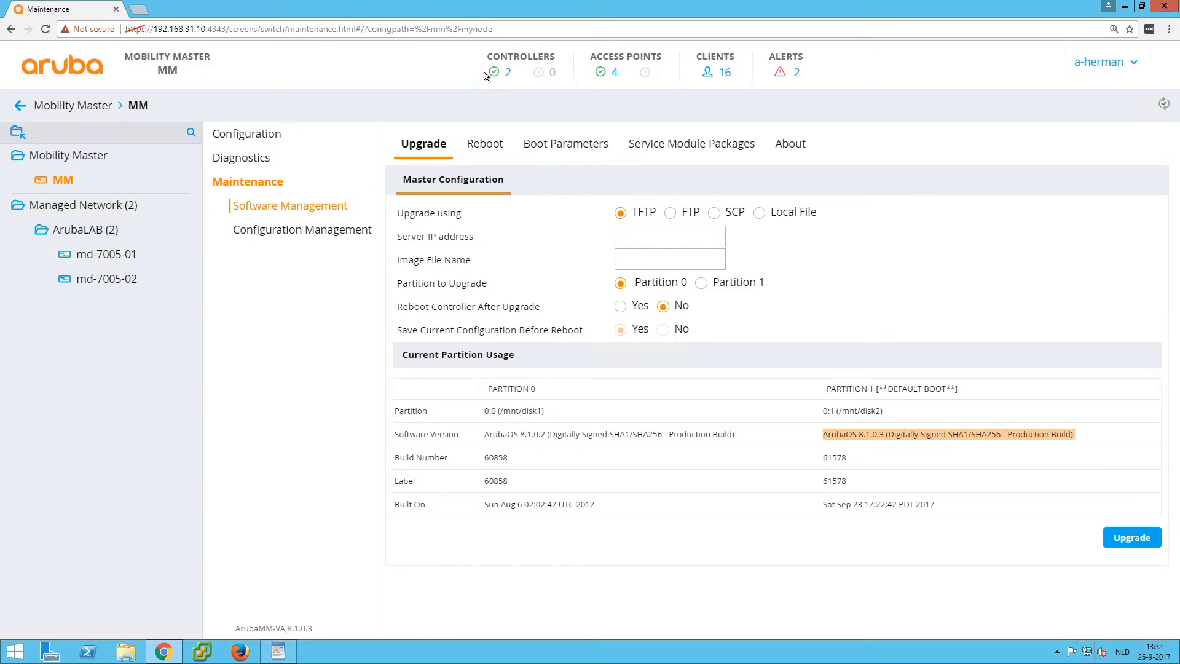
{"action": "mouse_move", "coordinate": [457, 176]}
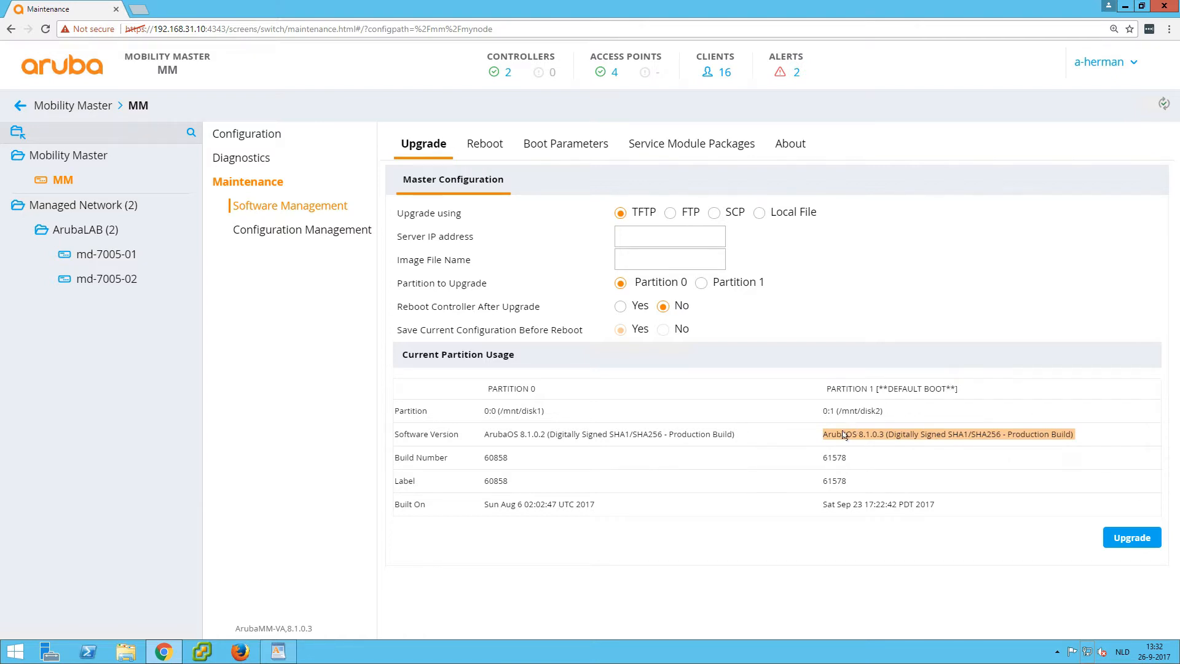
{"action": "mouse_move", "coordinate": [901, 442]}
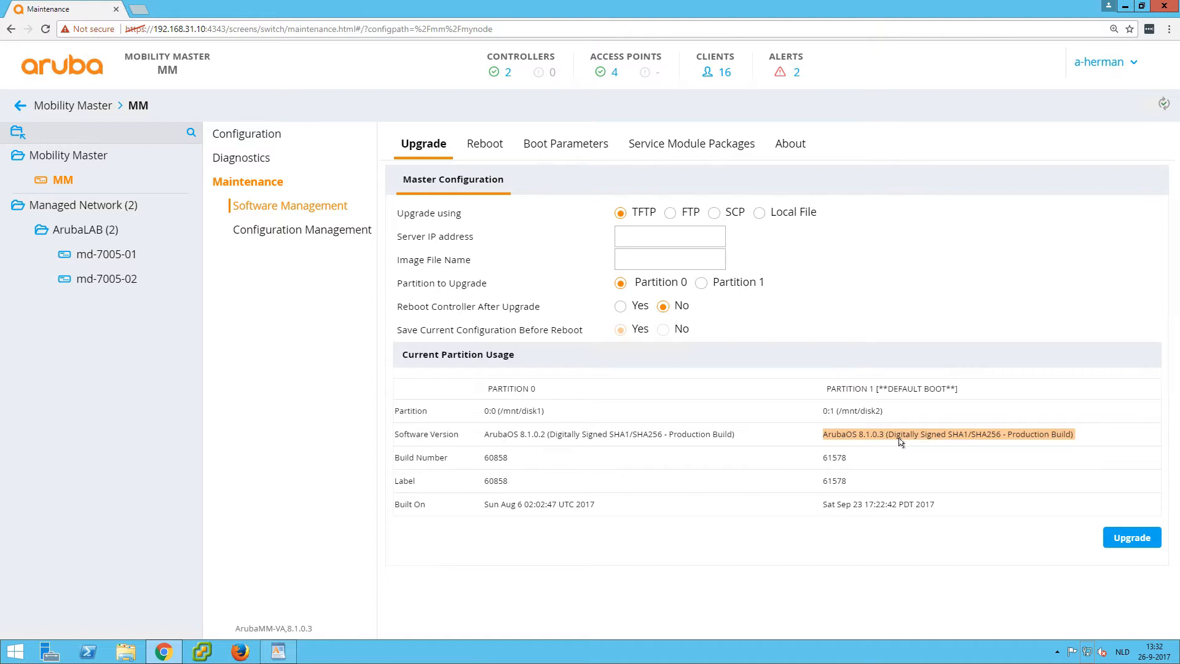
{"action": "mouse_move", "coordinate": [337, 416]}
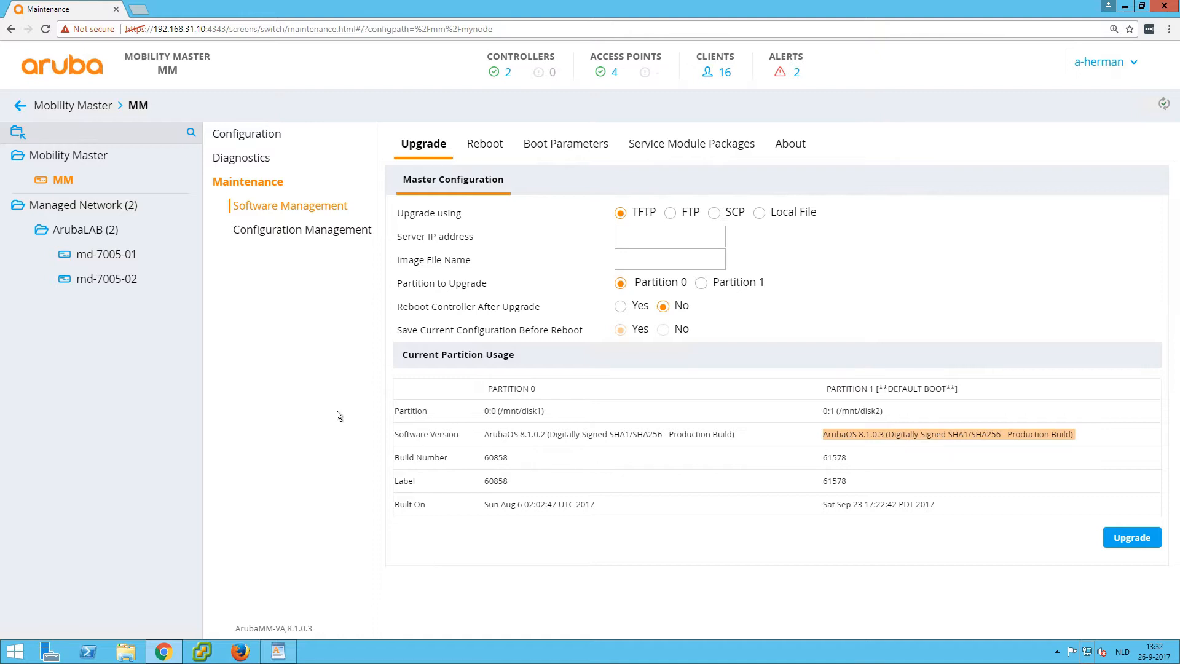
{"action": "mouse_move", "coordinate": [239, 307]}
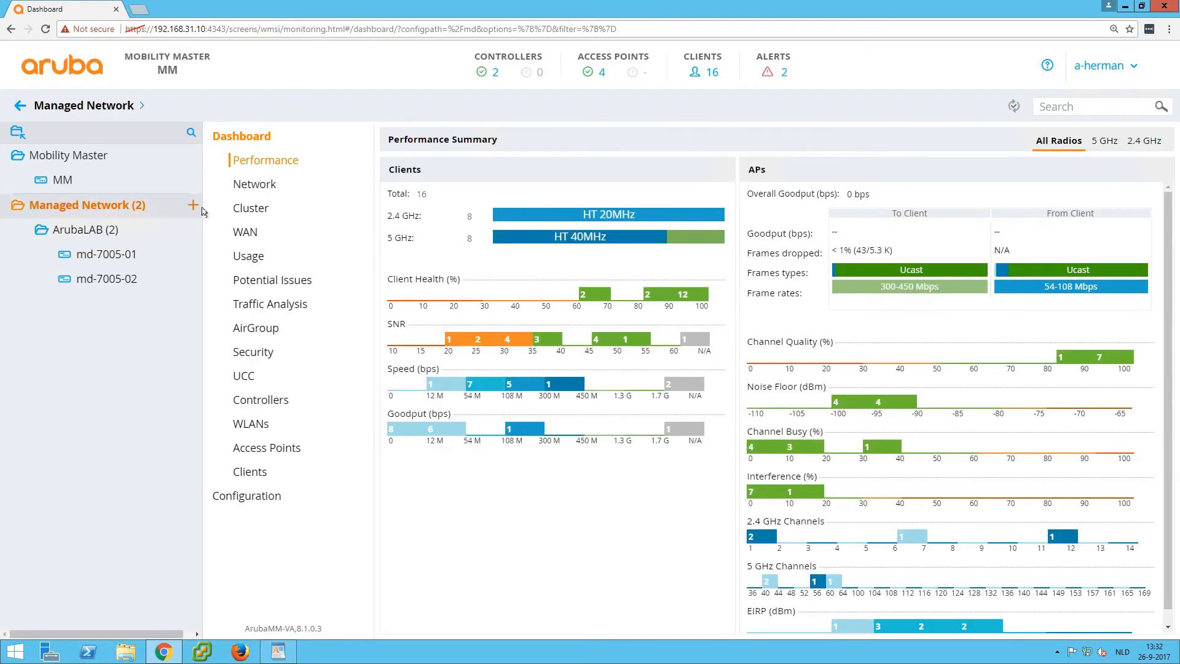
Review the cluster dashboard, then switch to the ArubaLAB group's Configuration pages.
{"action": "left_click", "coordinate": [249, 208]}
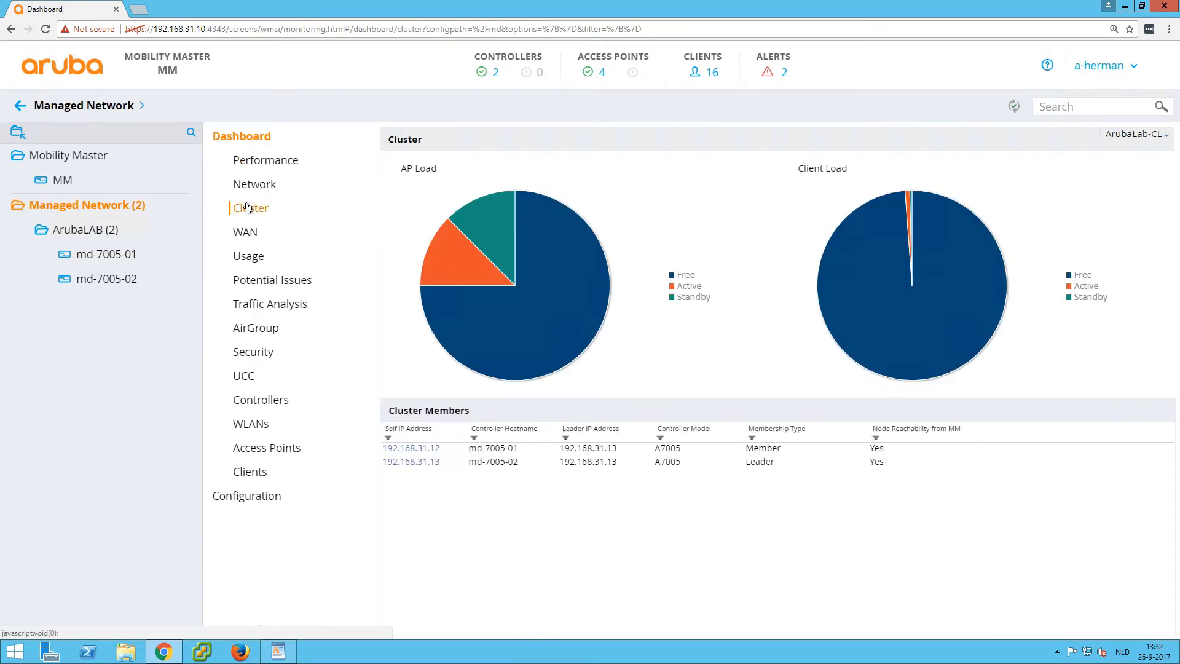
{"action": "mouse_move", "coordinate": [531, 303]}
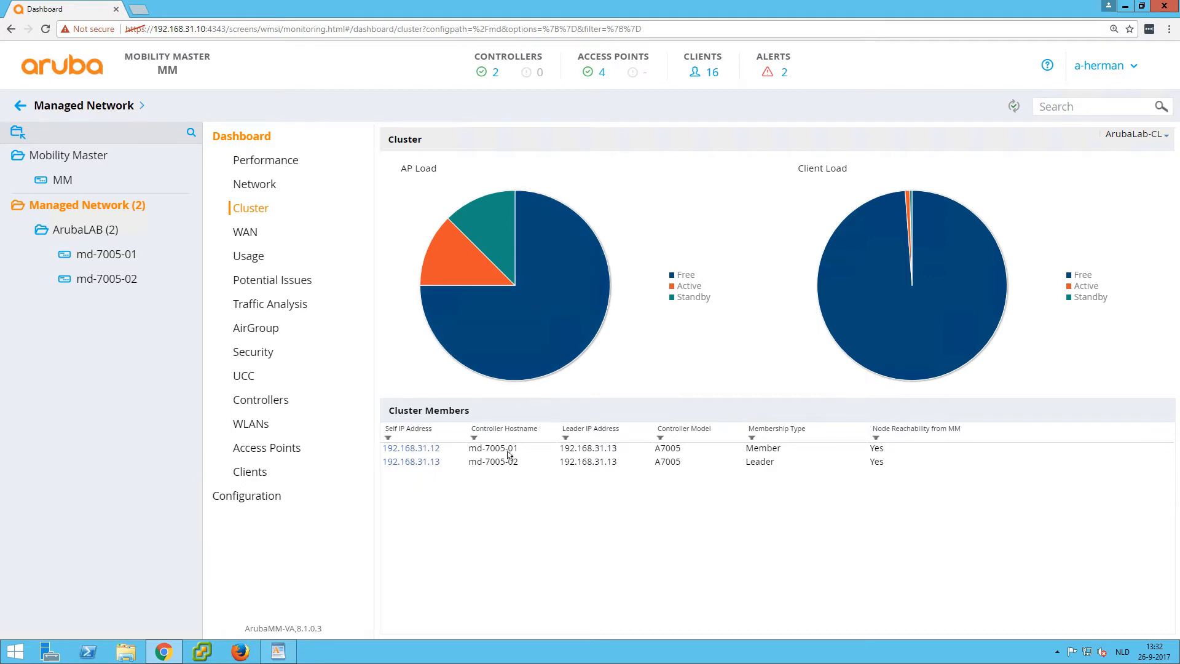
{"action": "mouse_move", "coordinate": [602, 457]}
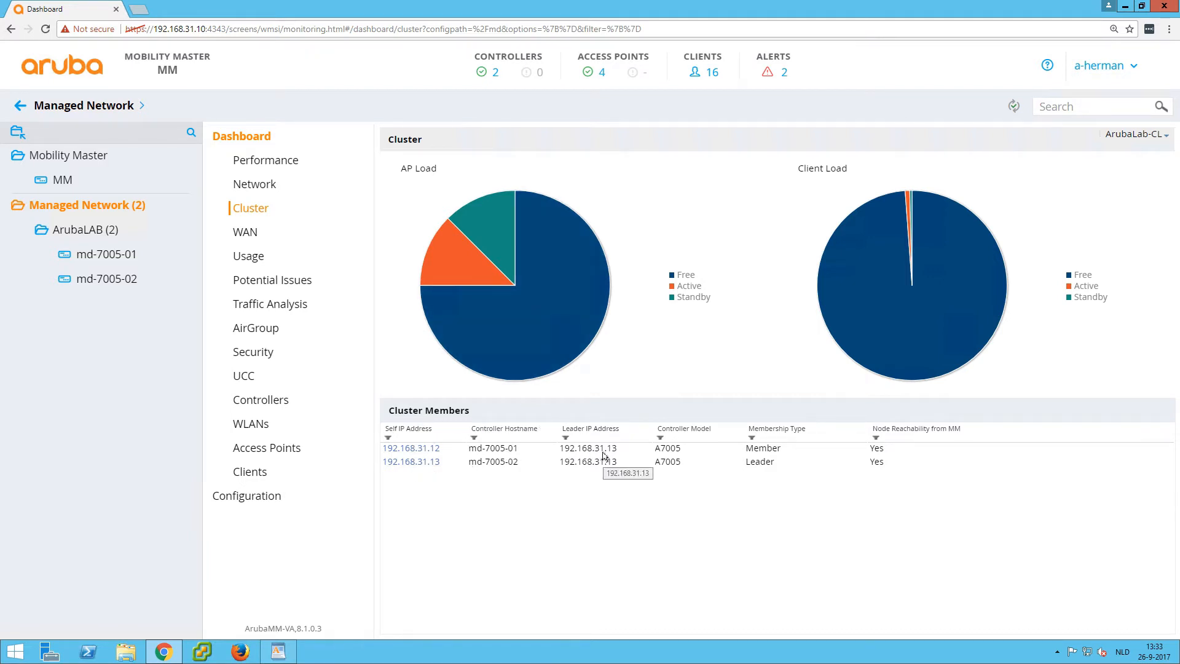
{"action": "mouse_move", "coordinate": [572, 232]}
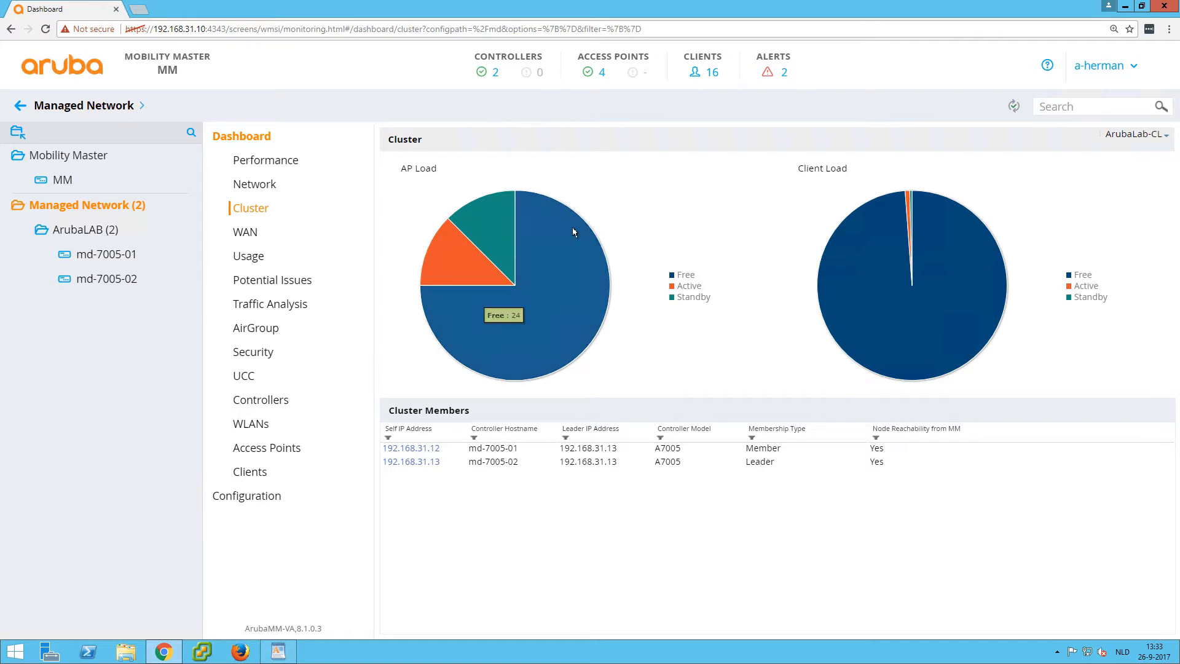
{"action": "mouse_move", "coordinate": [715, 354]}
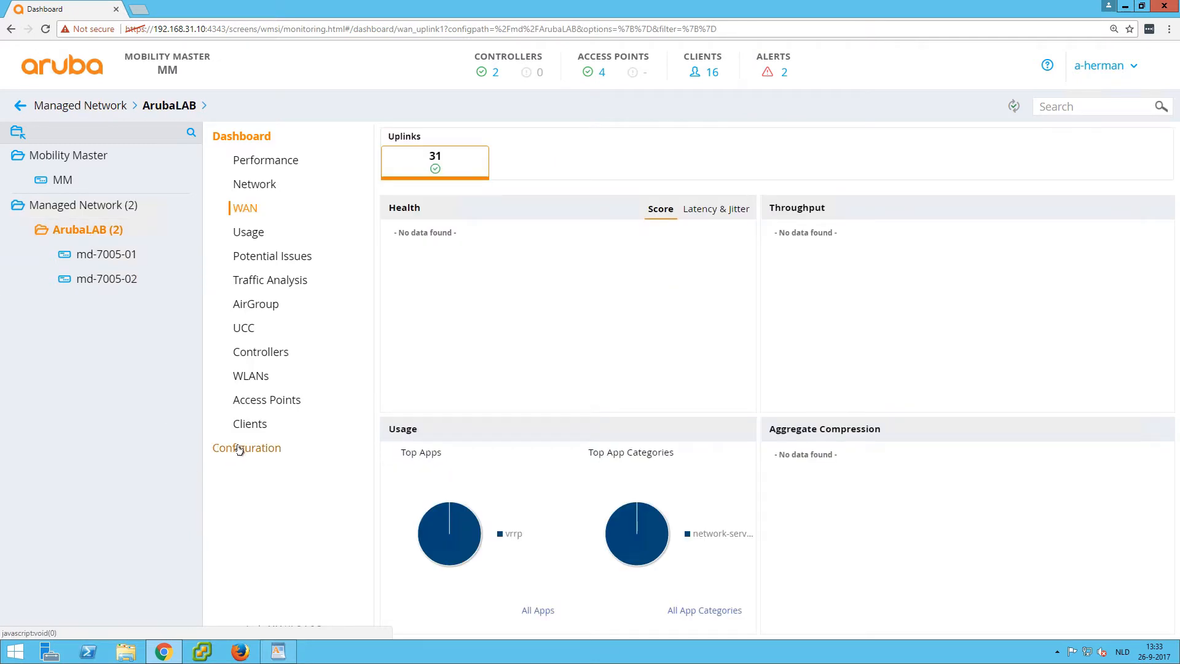
{"action": "left_click", "coordinate": [246, 447]}
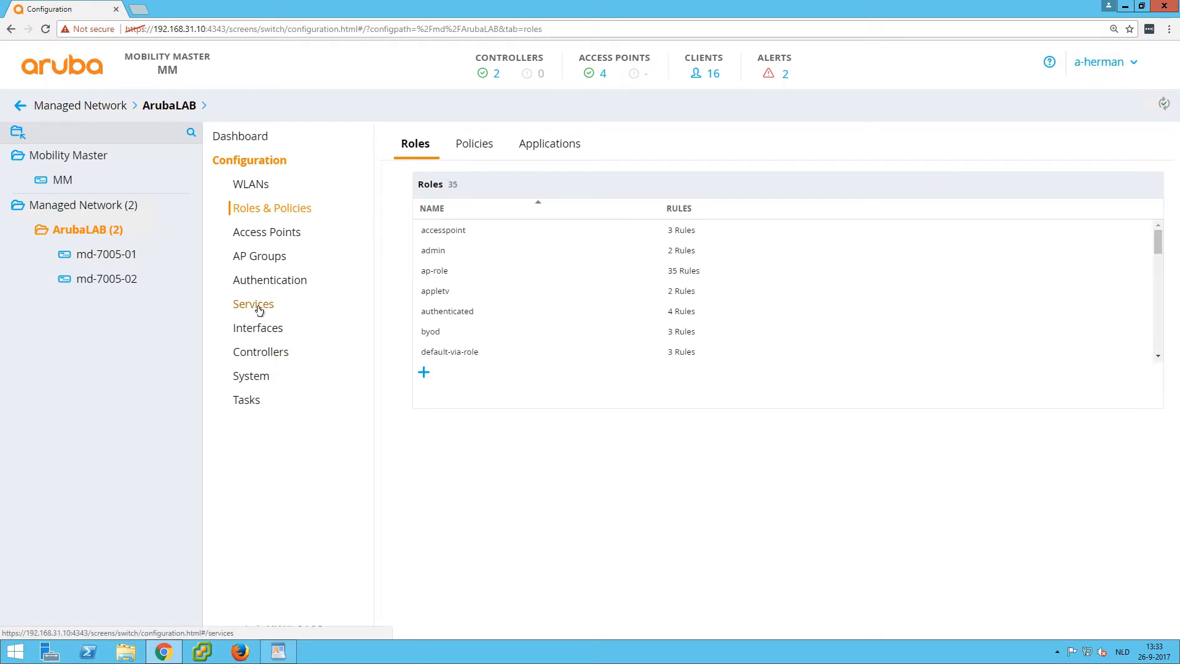
Go to Services and open the ArubaLab-CL cluster profile for editing.
{"action": "left_click", "coordinate": [254, 304]}
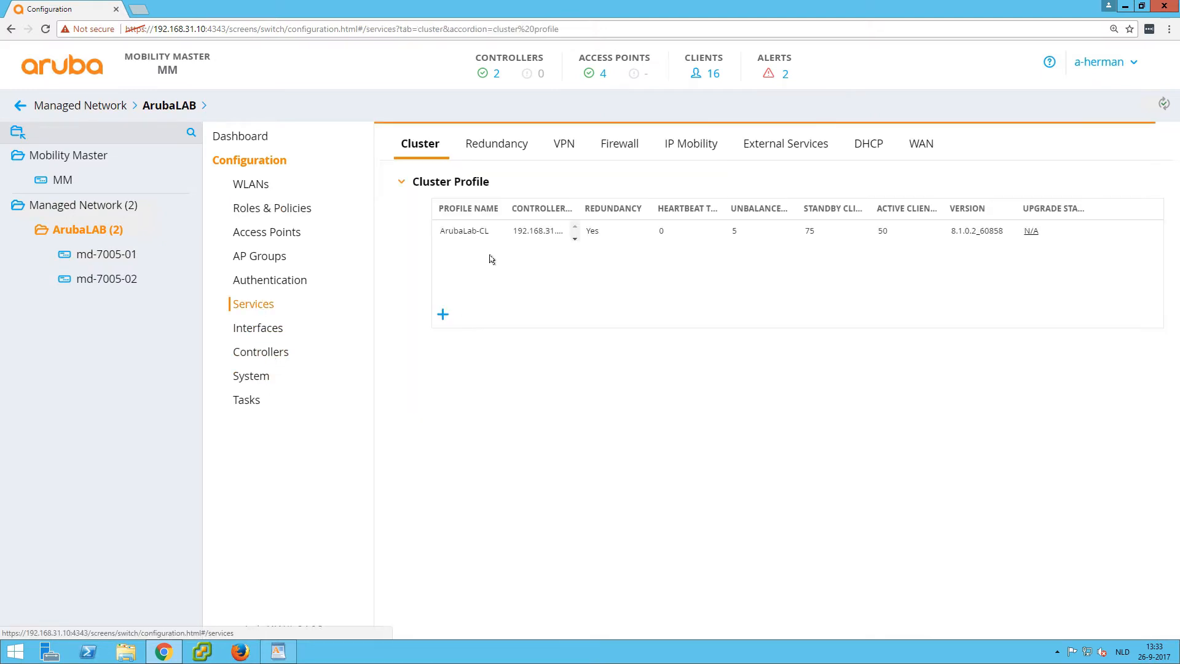
{"action": "left_click", "coordinate": [464, 230]}
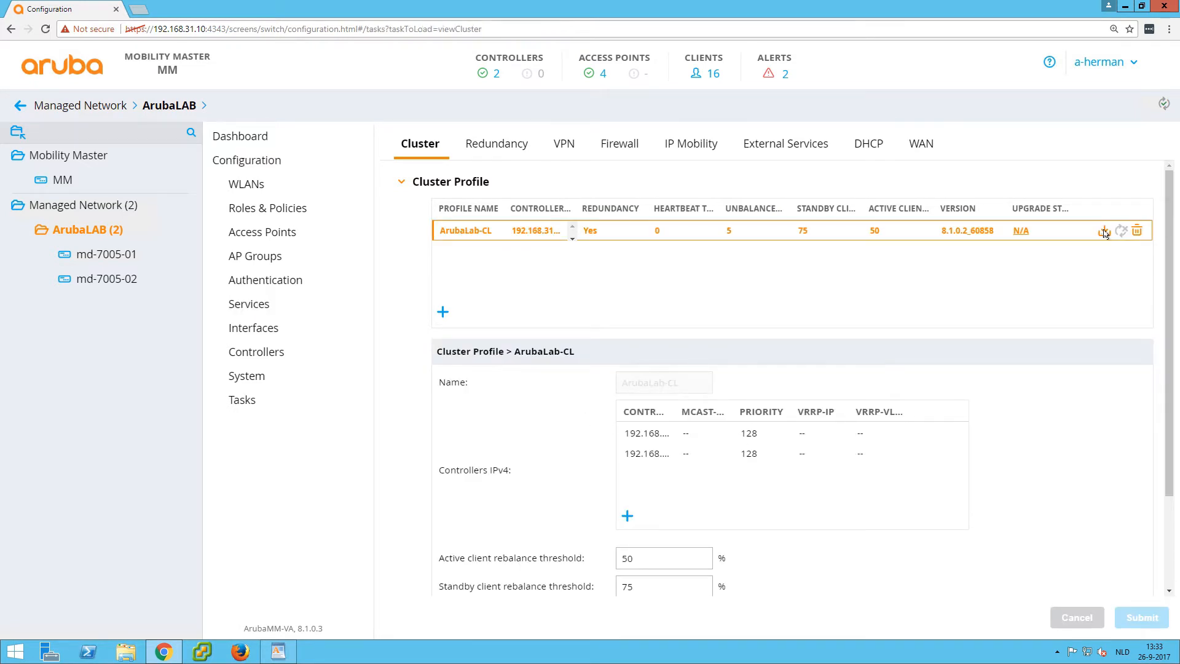
Start the Upgrade Cluster wizard with ArubaLab-CL selected and proceed to the image file step.
{"action": "left_click", "coordinate": [1104, 230]}
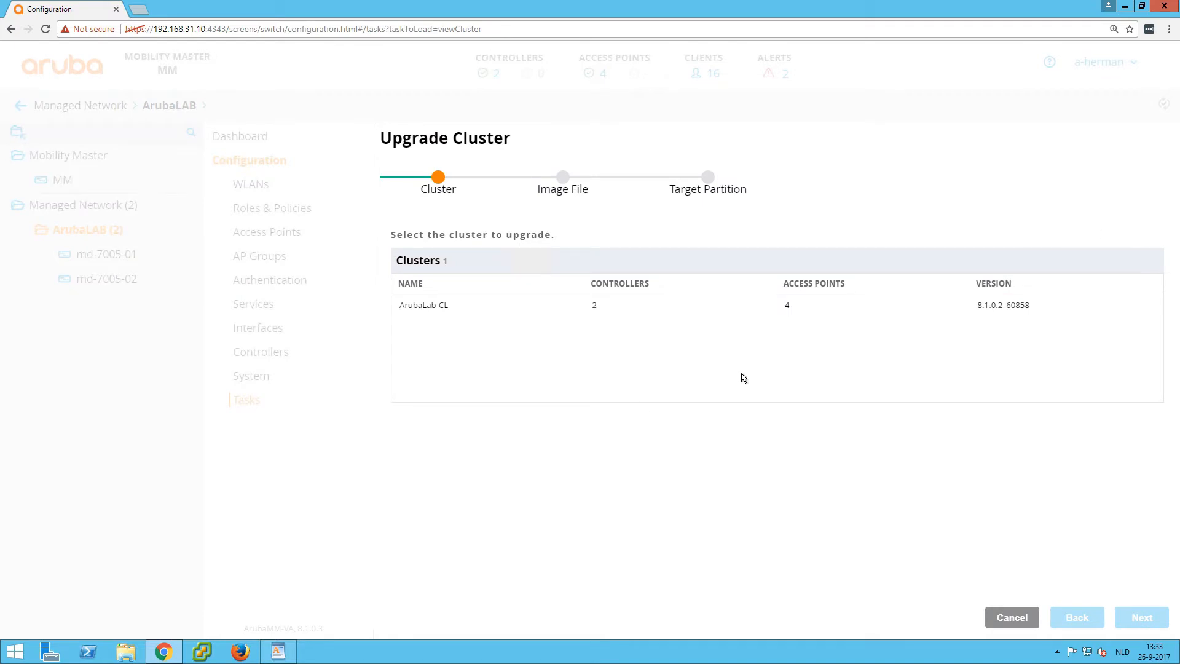
{"action": "mouse_move", "coordinate": [521, 370]}
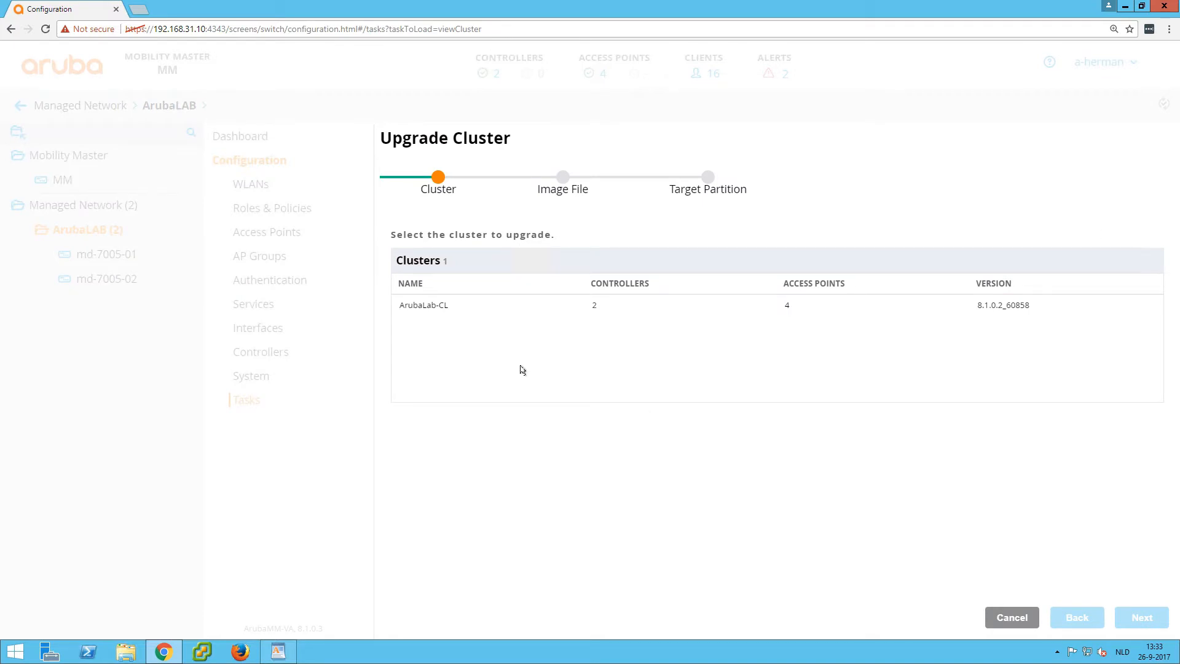
{"action": "mouse_move", "coordinate": [452, 322]}
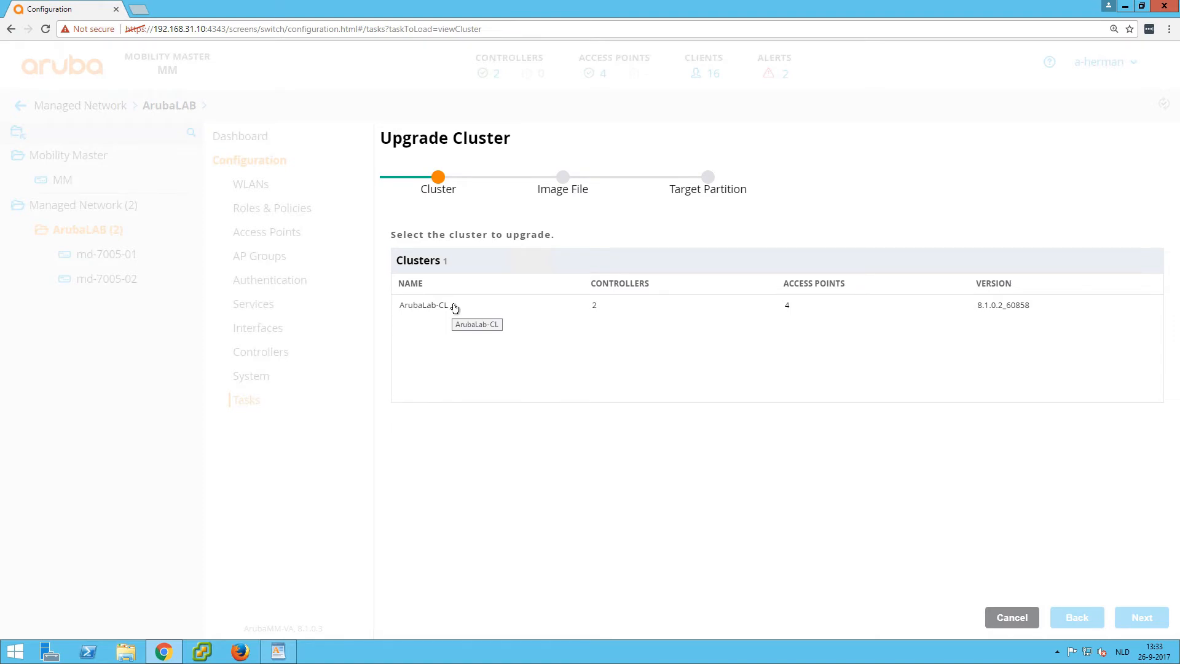
{"action": "left_click", "coordinate": [427, 304]}
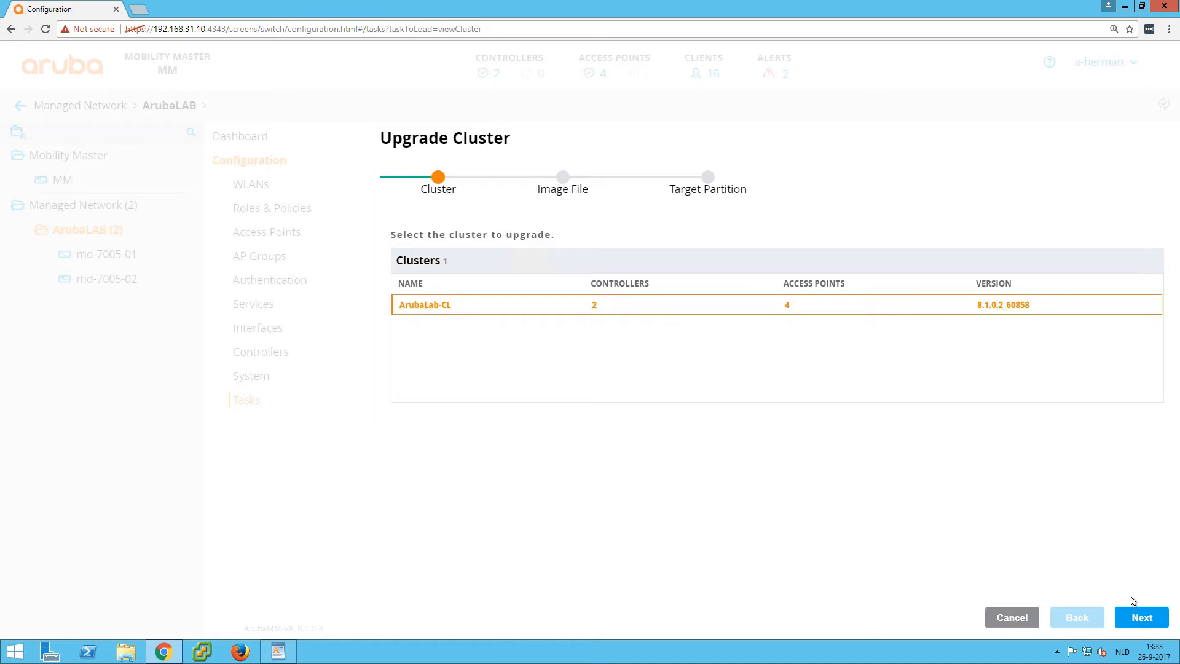
{"action": "left_click", "coordinate": [1141, 617]}
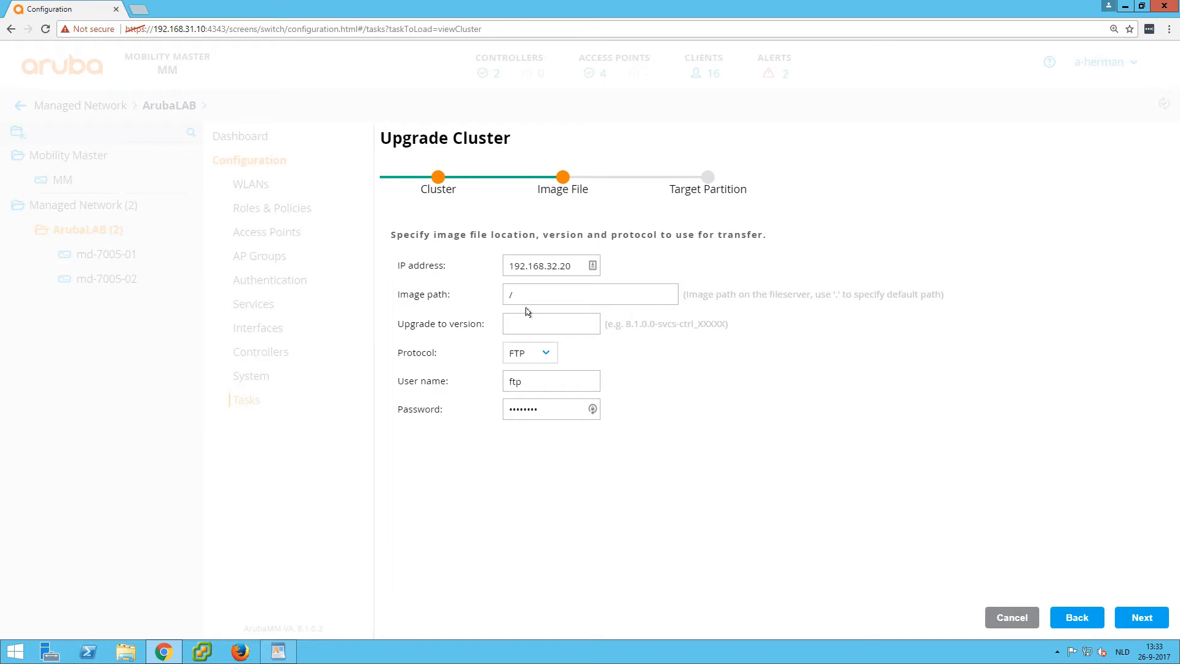
Enter 8.1.0.3_61578 as the upgrade-to version, keeping FTP transfer from 192.168.32.20.
{"action": "left_click", "coordinate": [550, 266]}
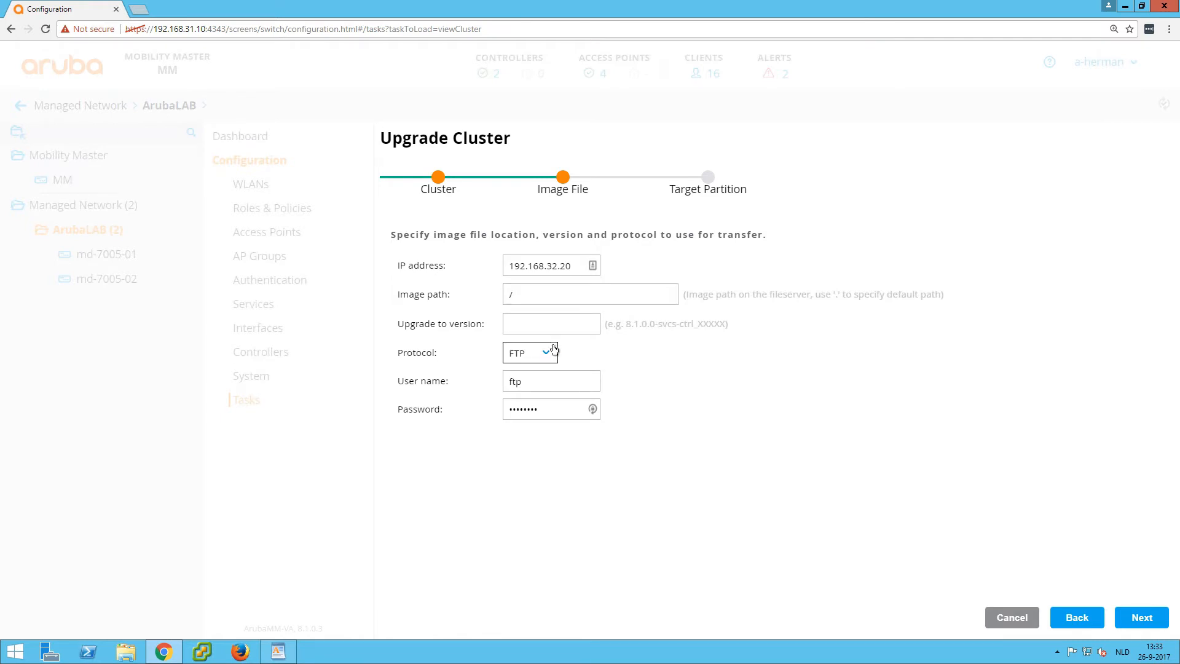
{"action": "left_click", "coordinate": [550, 323]}
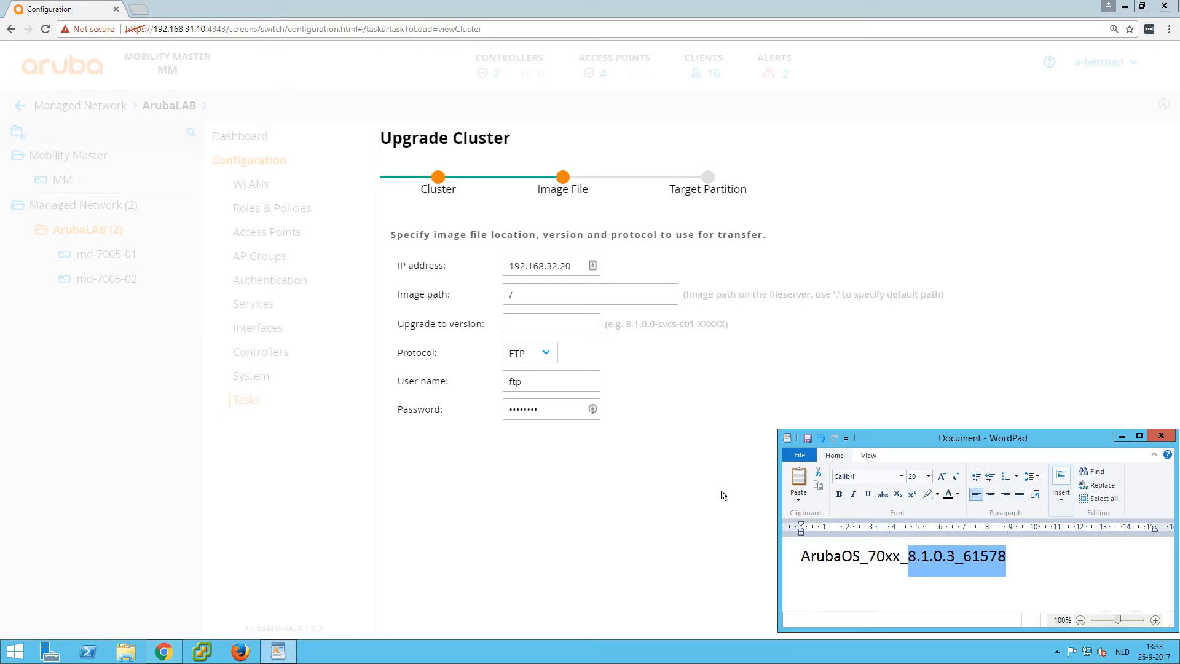
{"action": "mouse_move", "coordinate": [970, 581]}
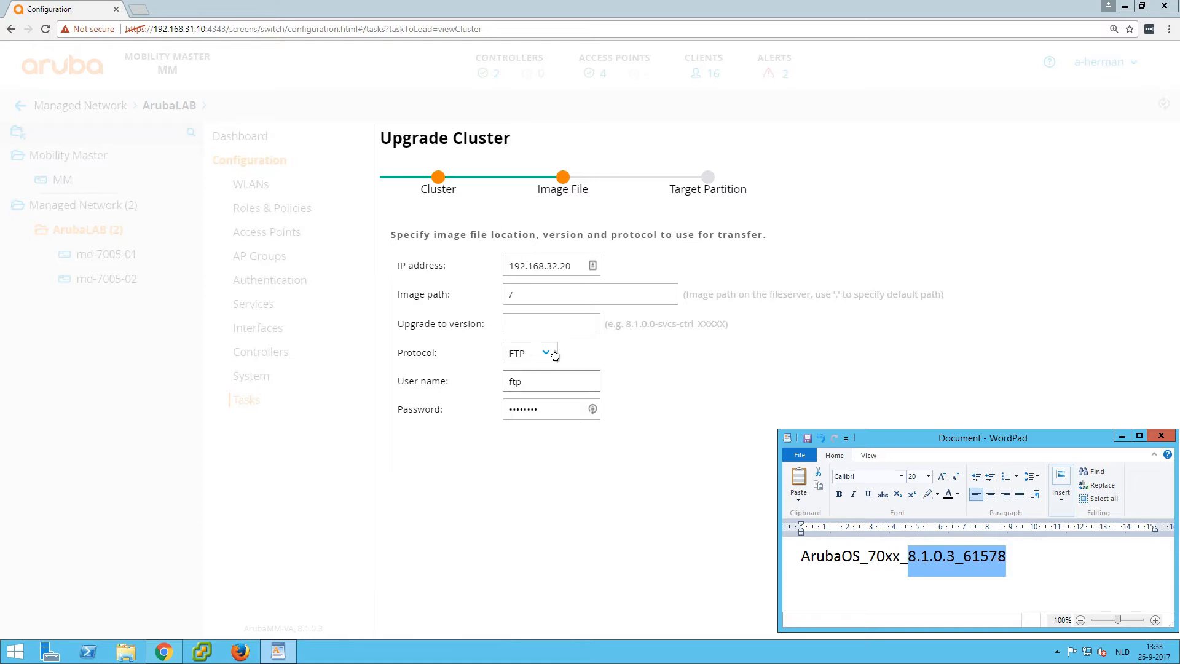
{"action": "type", "text": "8.1.0.3_61578"}
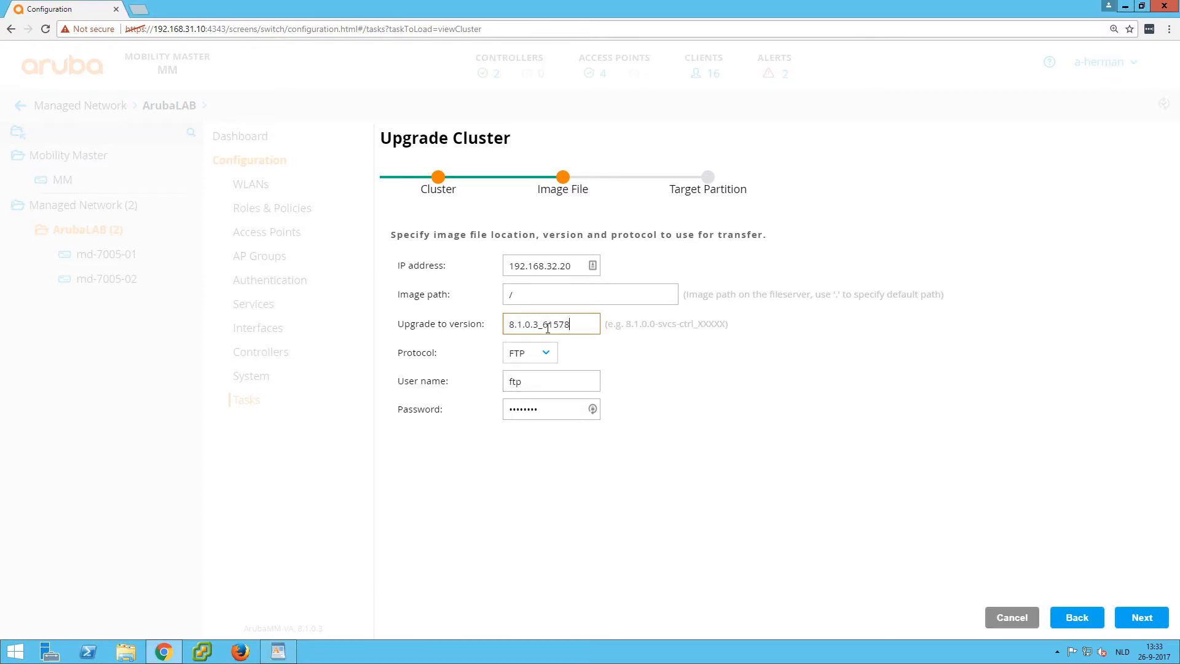
Keep the alternate partition as target and launch the ArubaLab-CL cluster upgrade.
{"action": "left_click", "coordinate": [1140, 617]}
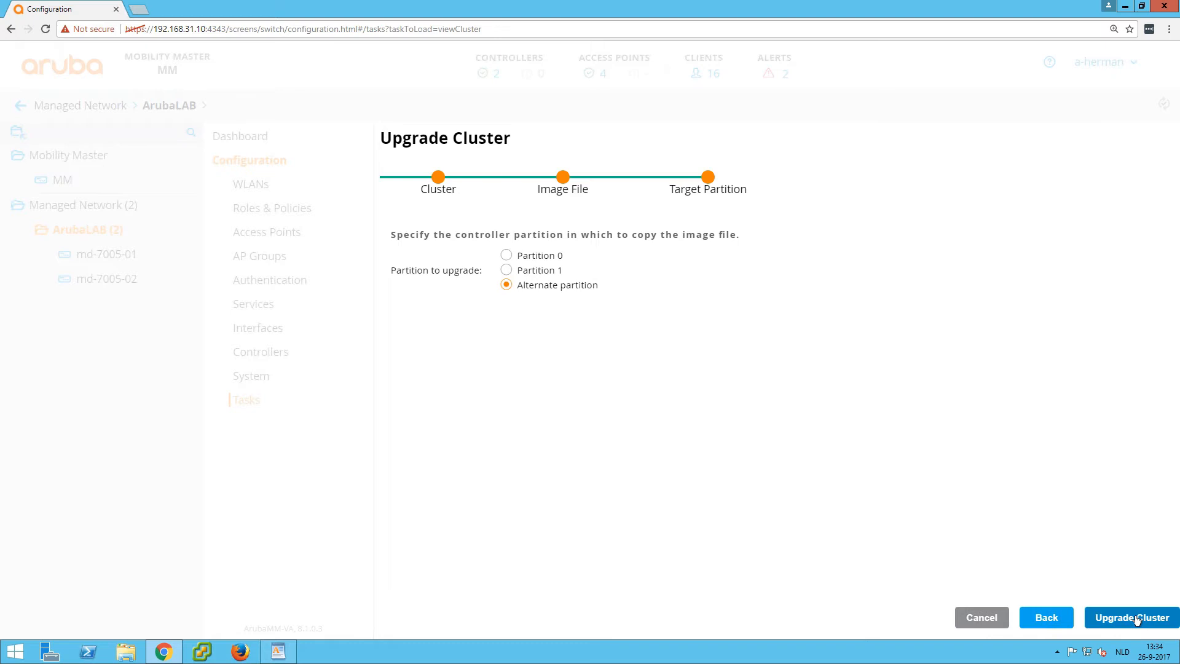
{"action": "mouse_move", "coordinate": [666, 303]}
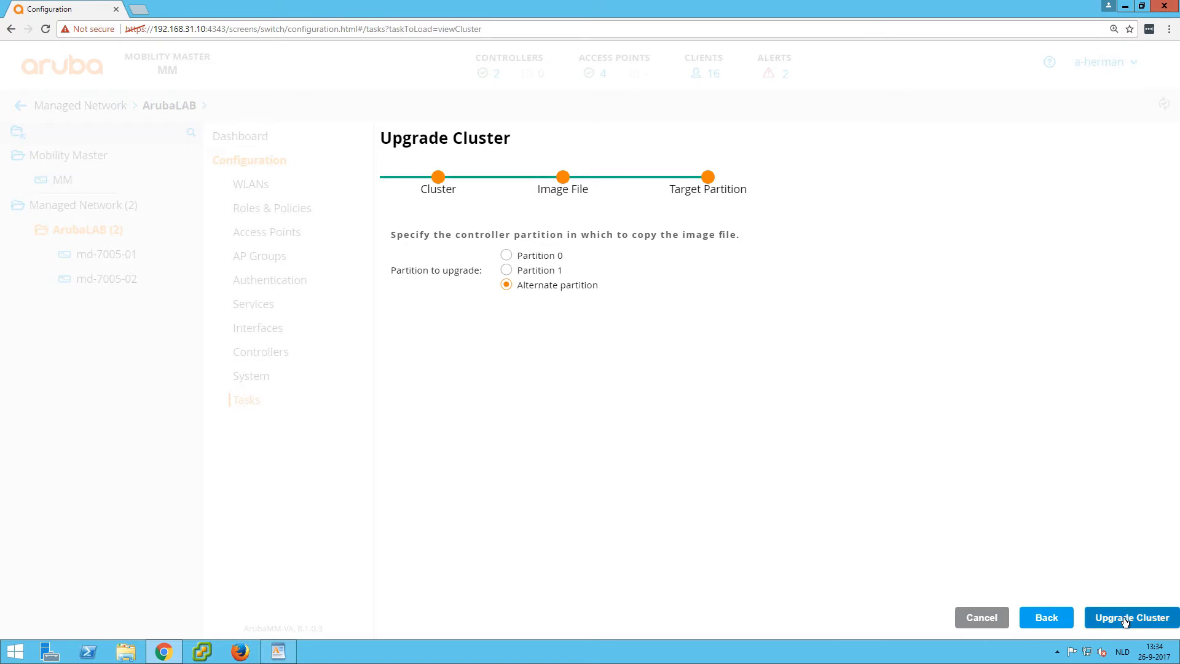
{"action": "left_click", "coordinate": [1131, 617]}
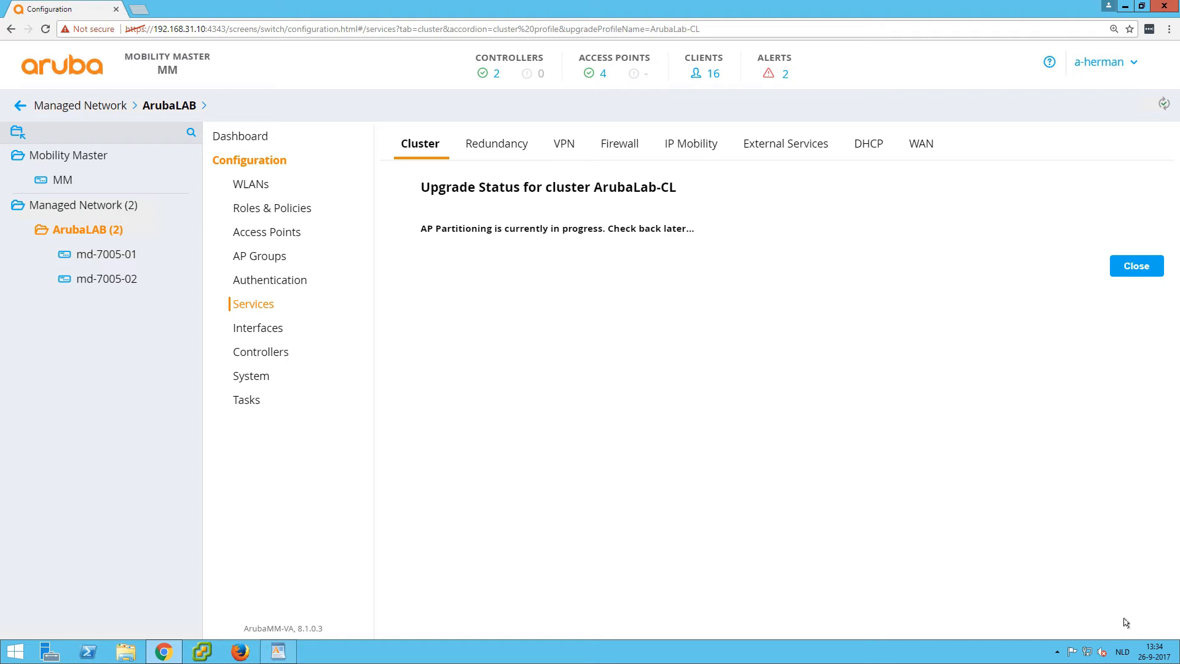
{"action": "mouse_move", "coordinate": [1117, 148]}
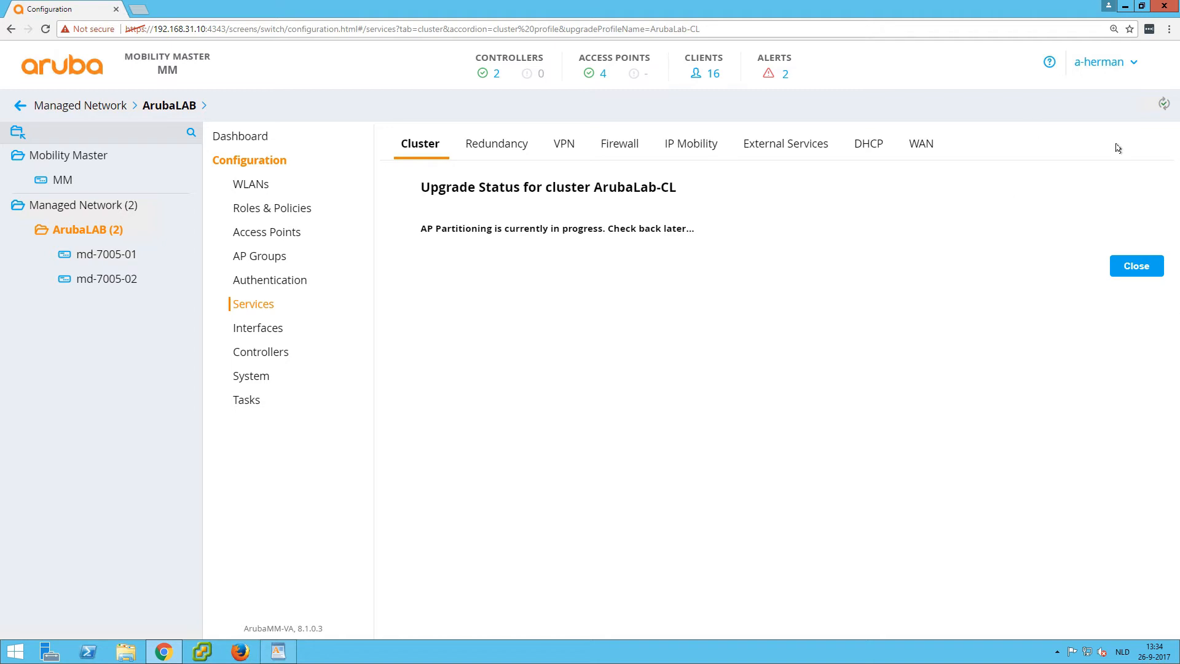
Dismiss the status message and view the ArubaLab-CL upgrade status with md-7005-01 copying the image.
{"action": "left_click", "coordinate": [1135, 266]}
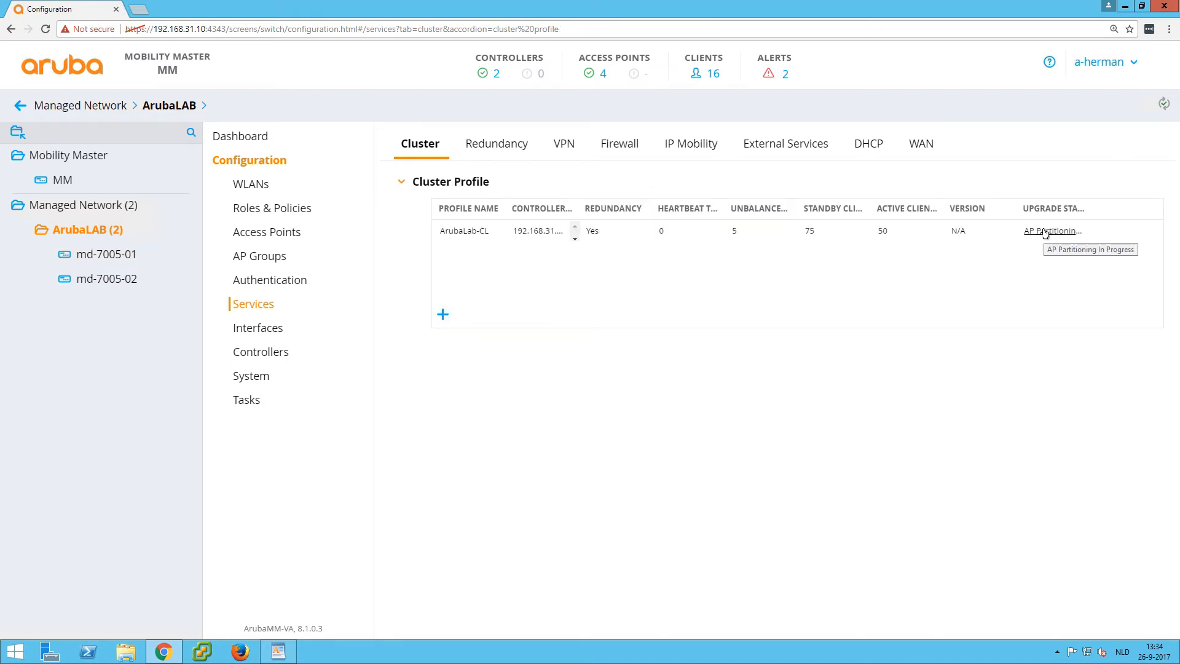
{"action": "left_click", "coordinate": [1051, 231]}
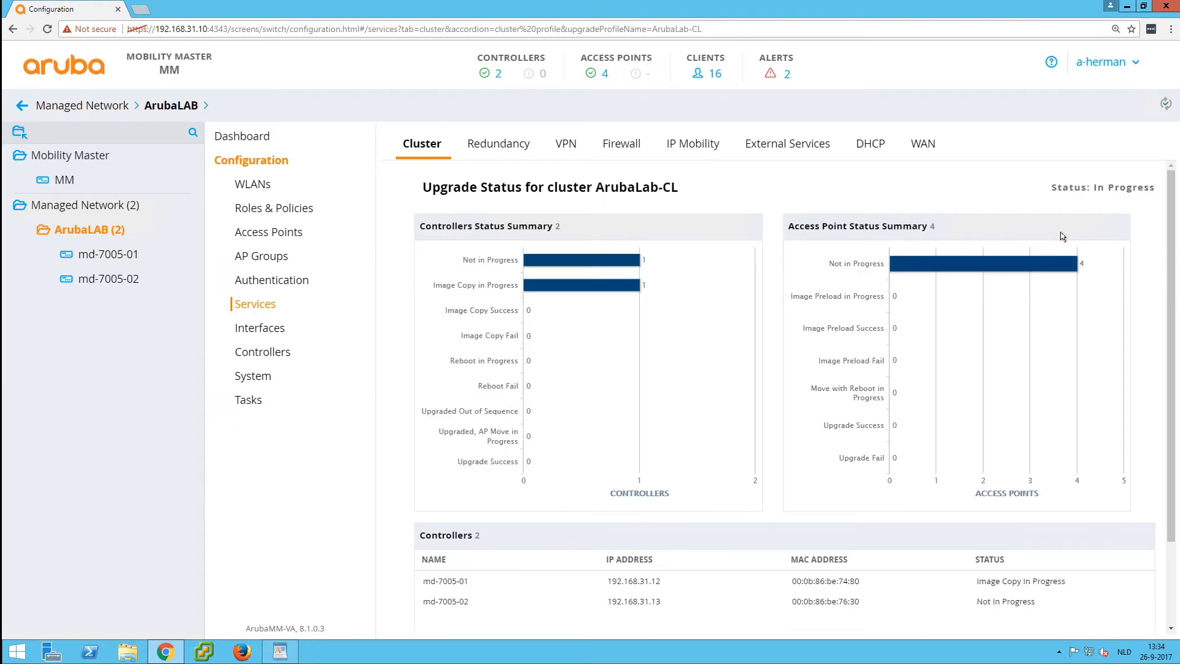